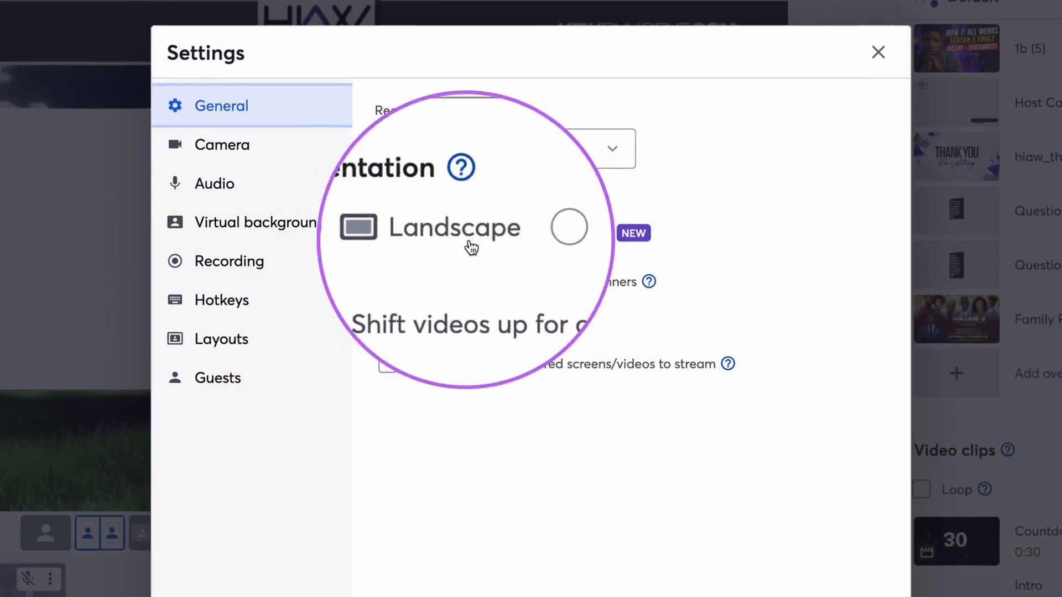
mouse_move(459, 196)
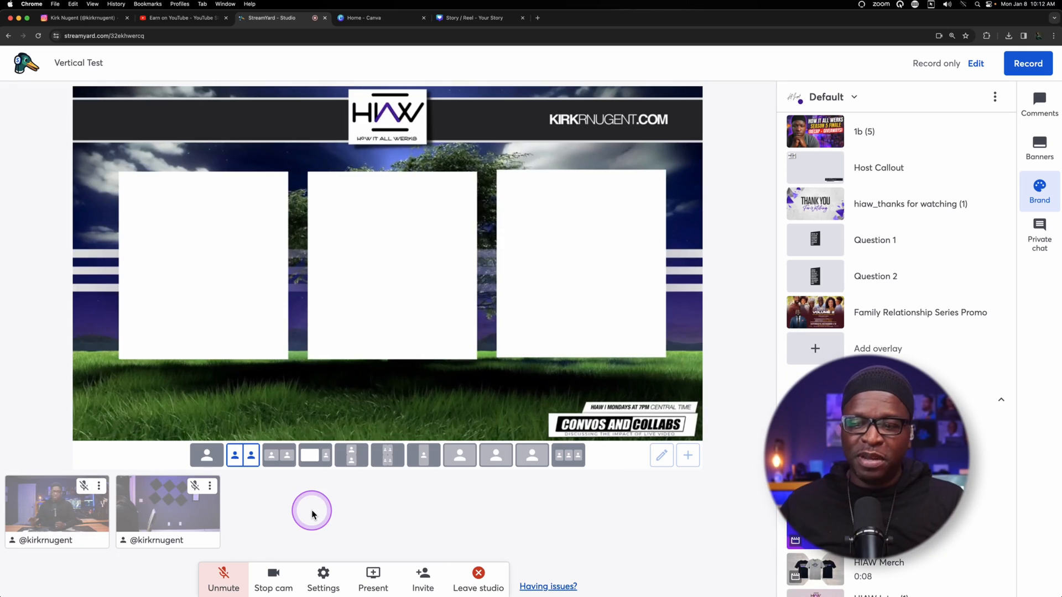
- Review Camera and Audio settings, then set the studio Orientation to Portrait under General
left_click(323, 574)
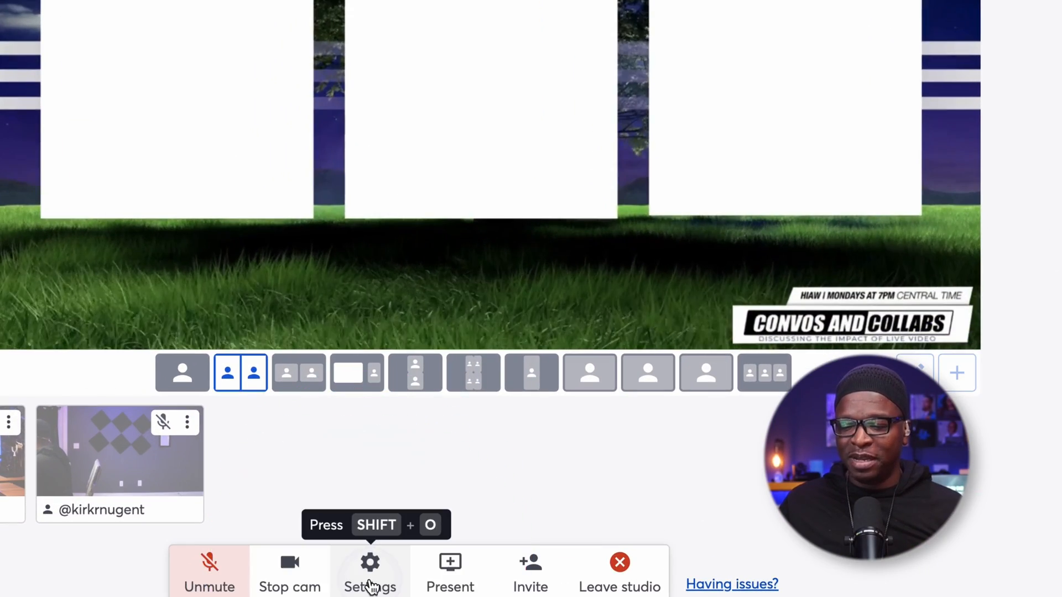
left_click(370, 572)
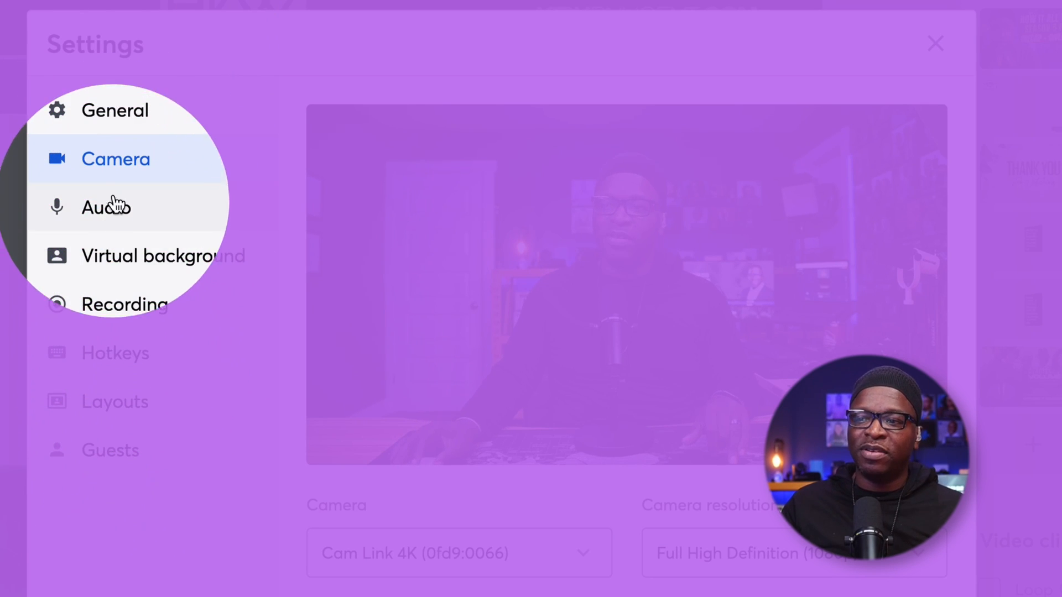
left_click(115, 110)
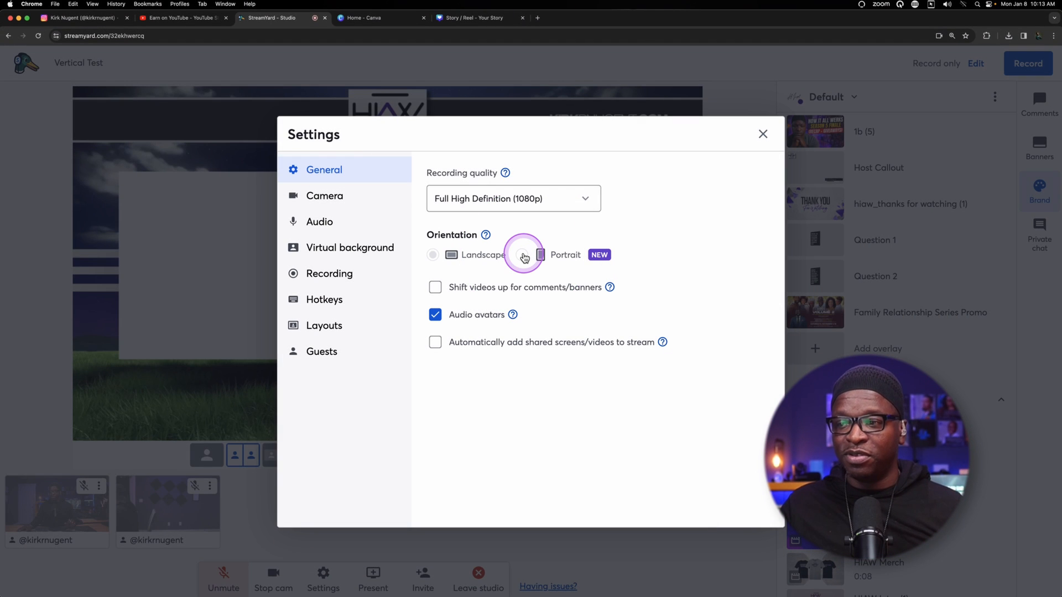
left_click(541, 255)
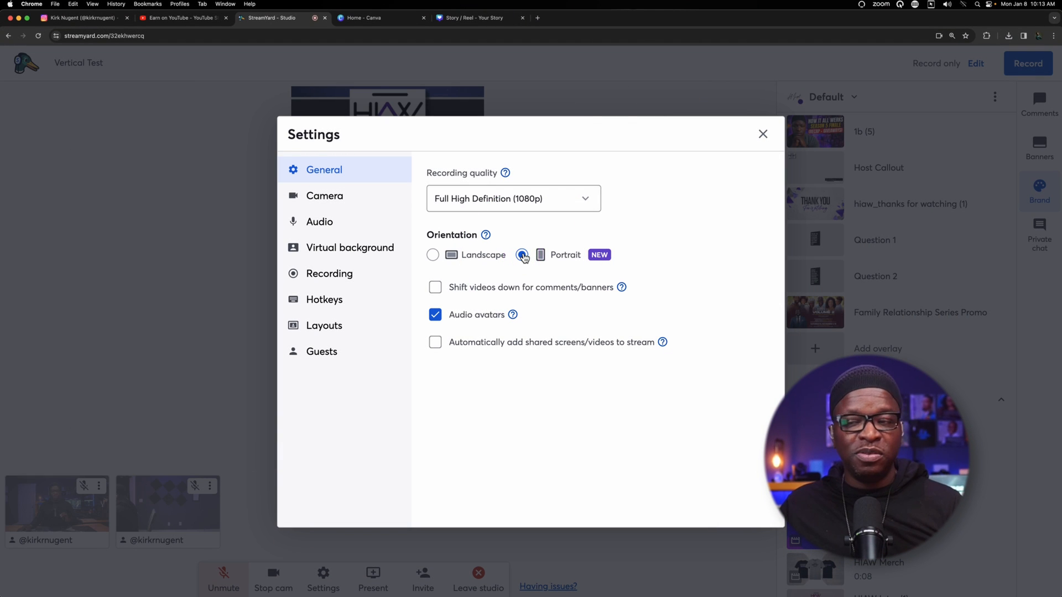
left_click(762, 134)
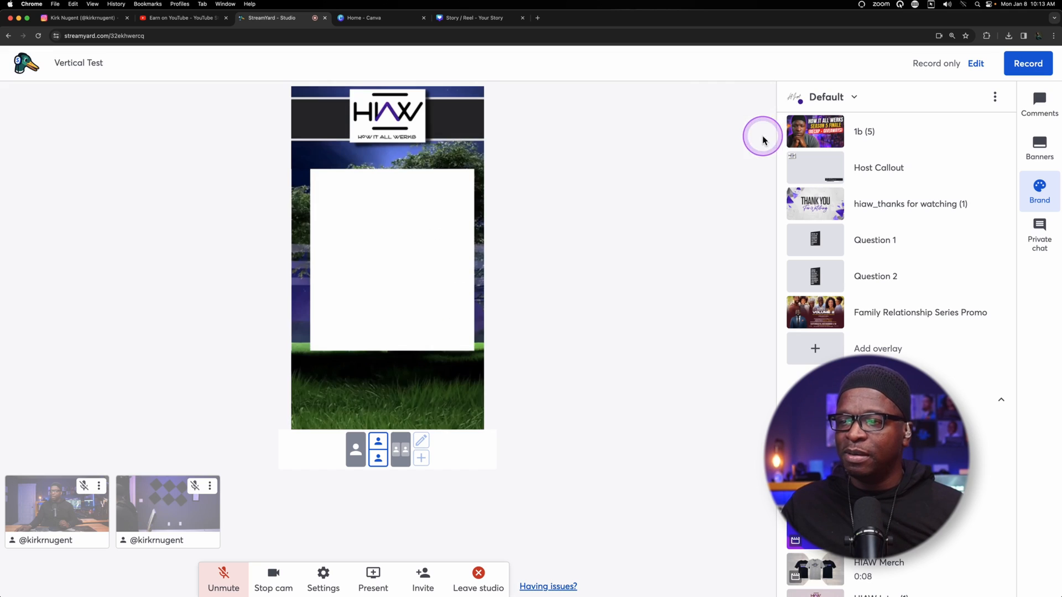
mouse_move(337, 243)
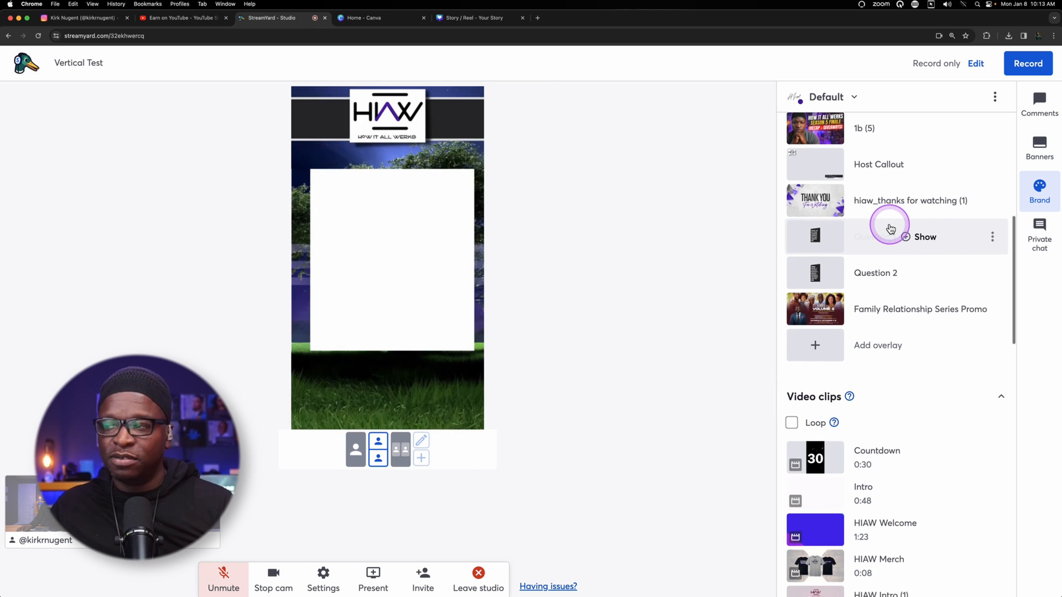
scroll("down", 3)
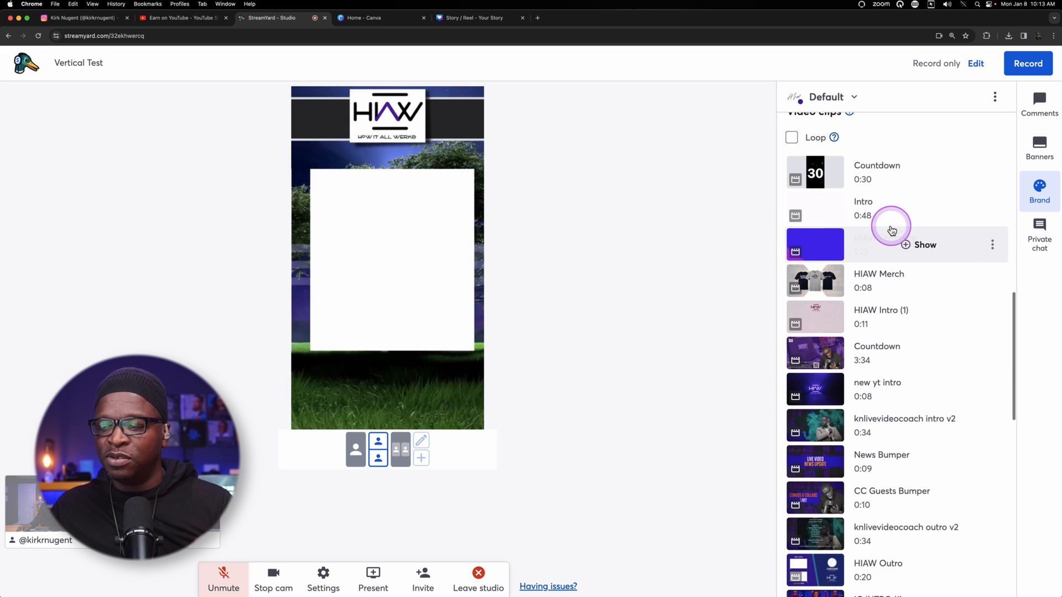
scroll("down", 3)
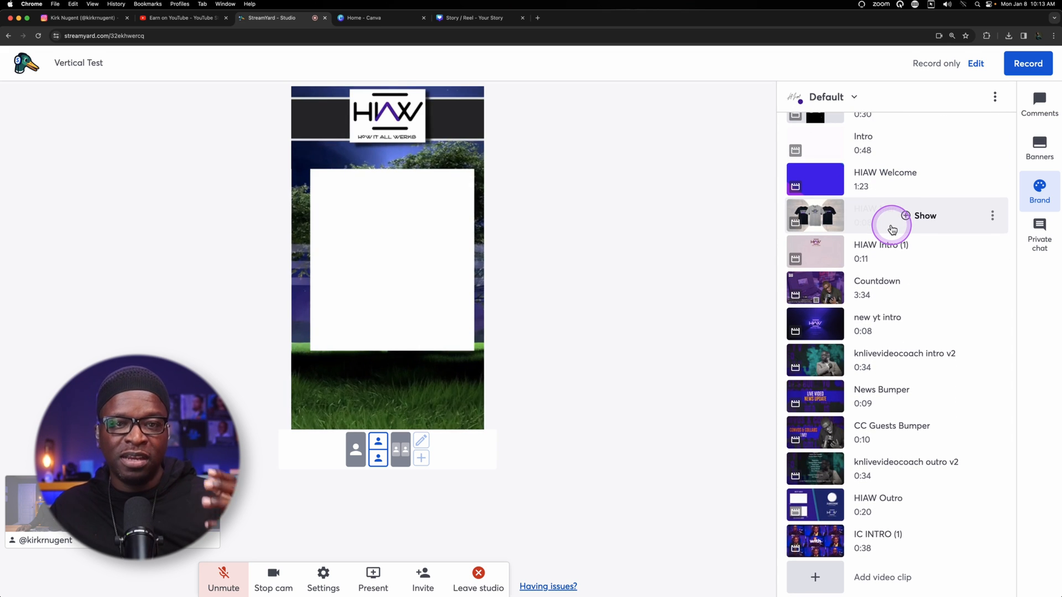
left_click(1039, 192)
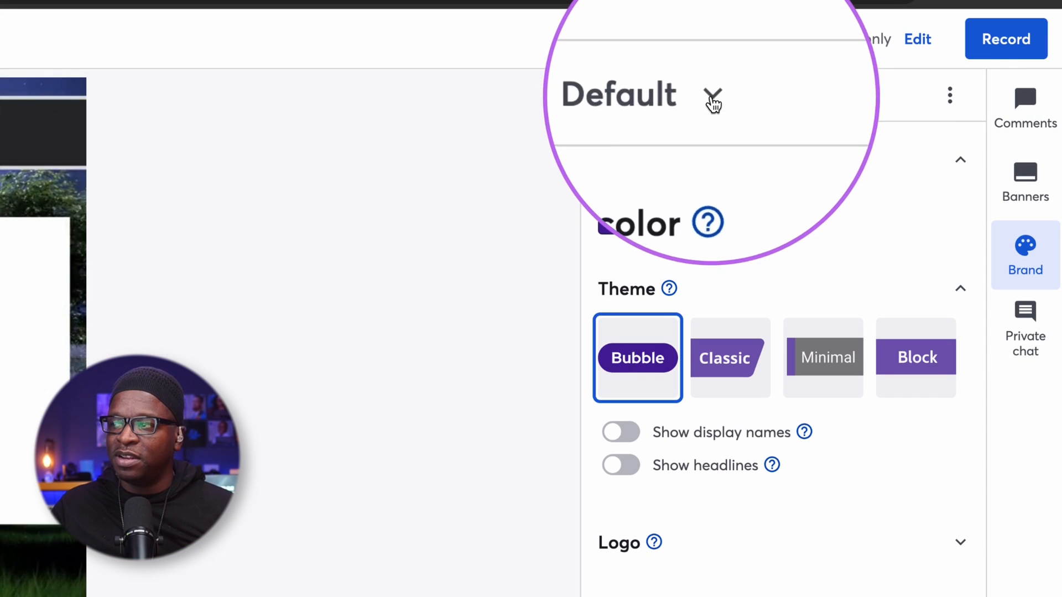
- Switch the active brand to Vertical from the saved brands list
left_click(711, 98)
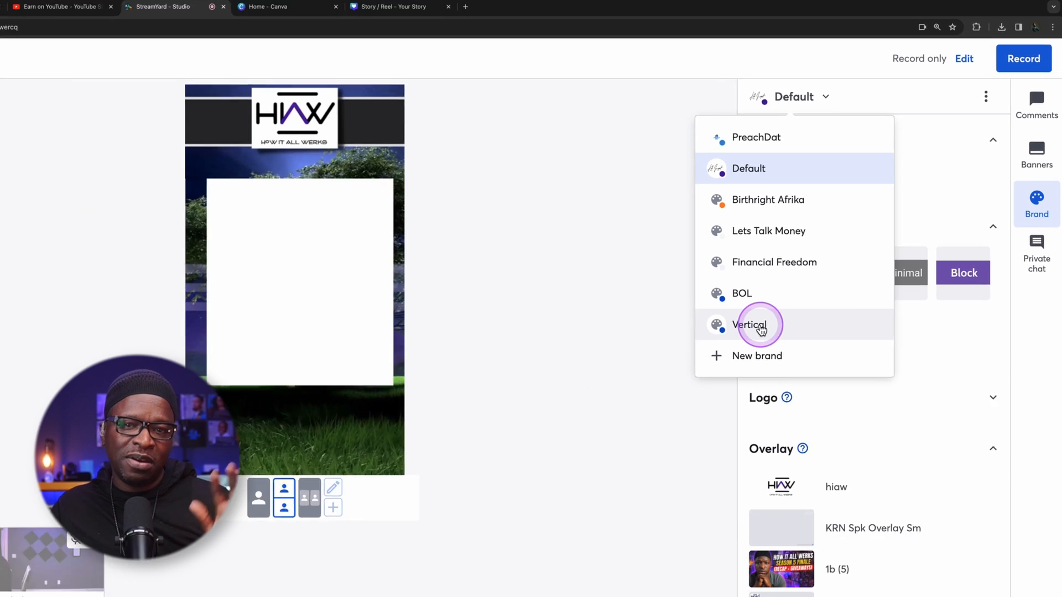
left_click(749, 324)
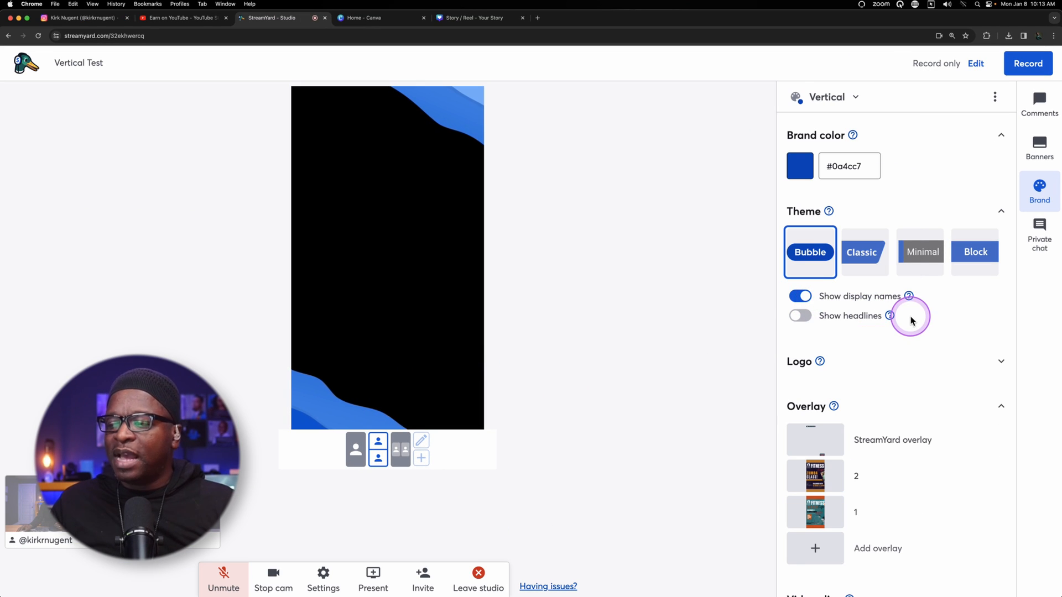
scroll("down", 3)
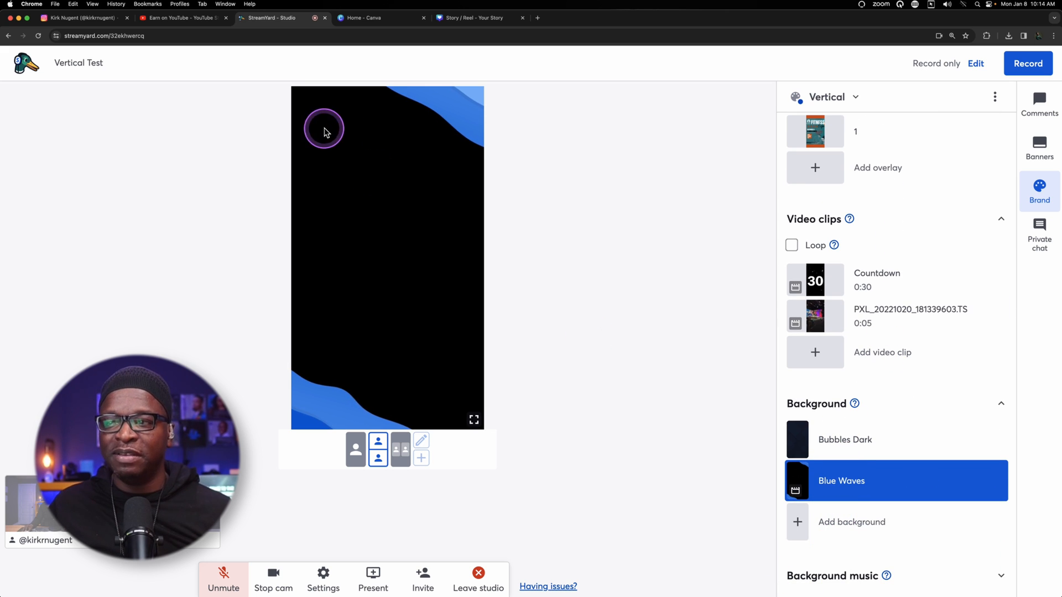
mouse_move(934, 342)
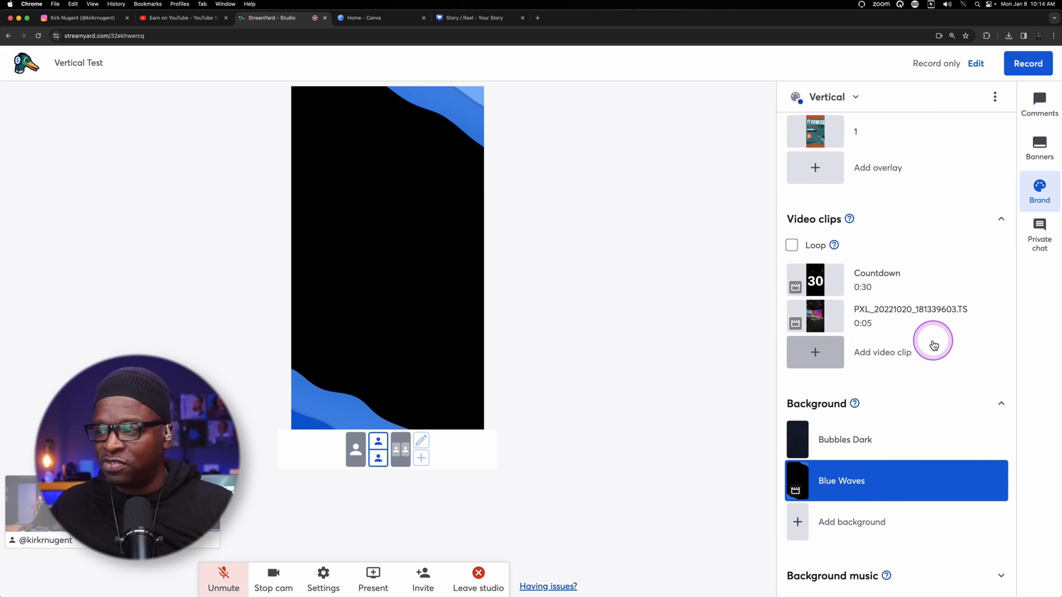
- Try Bubbles Dark and Blue Waves backgrounds, settle on Bubbles Dark, and show overlay 2
left_click(844, 439)
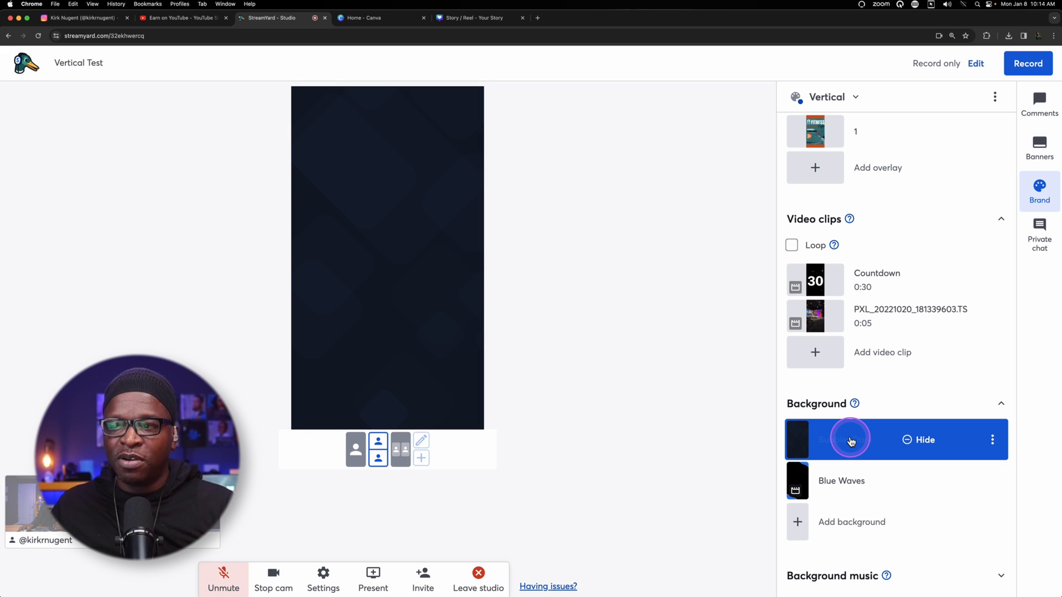
left_click(845, 439)
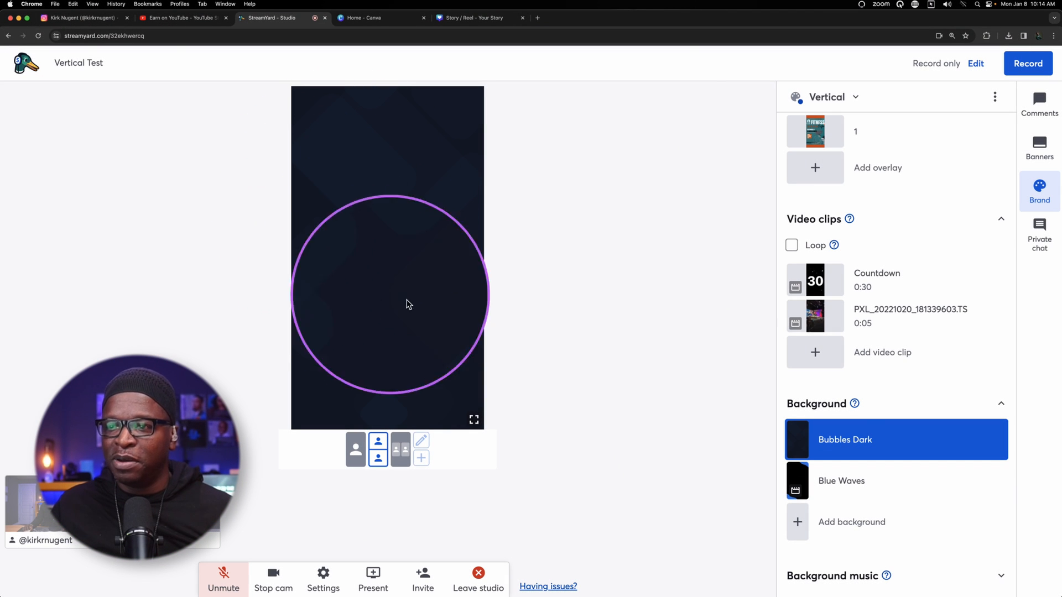
left_click(841, 481)
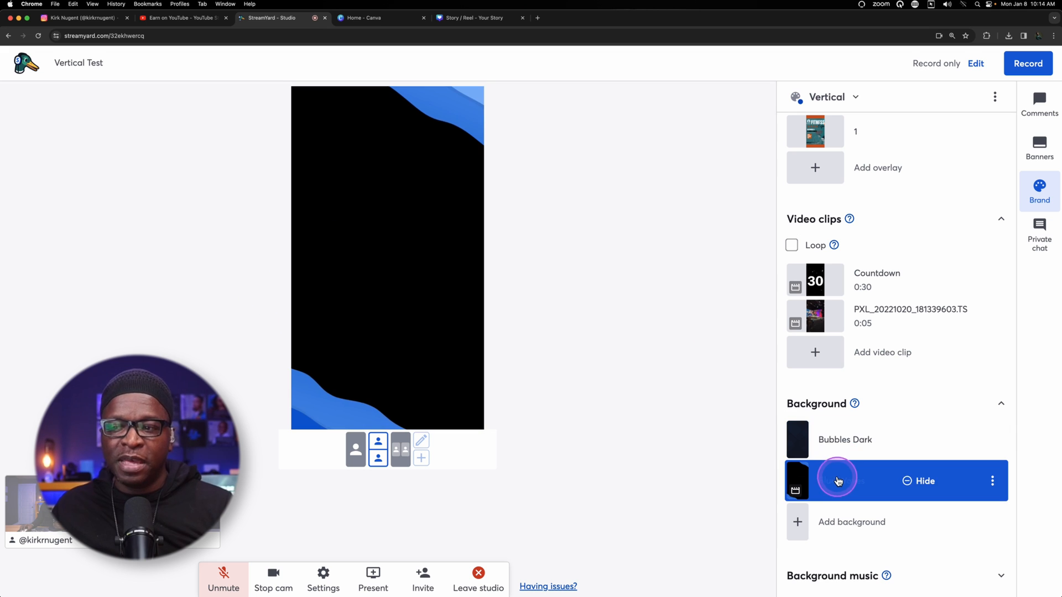
left_click(845, 440)
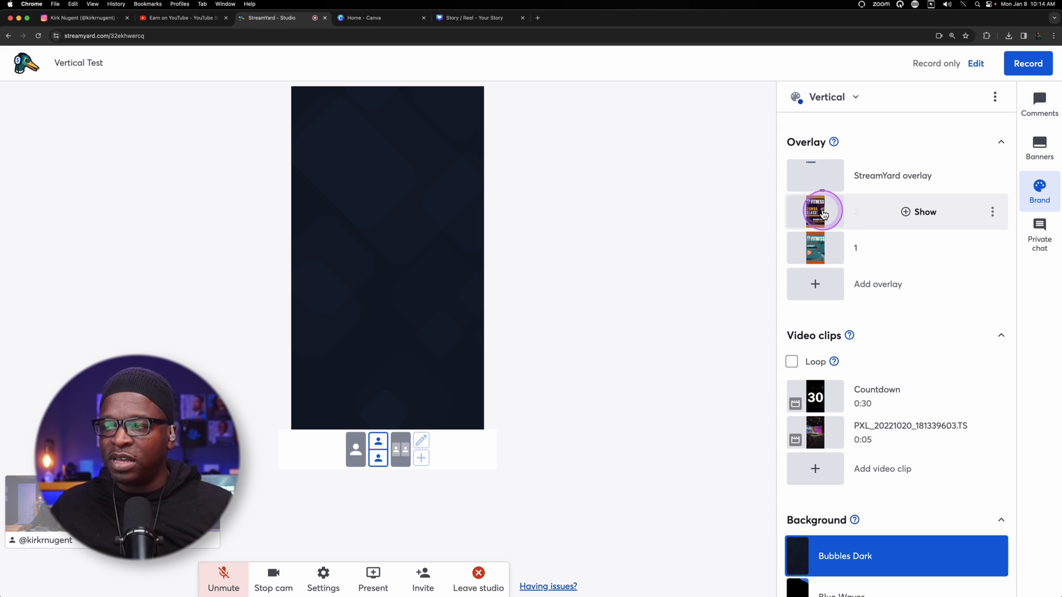
left_click(918, 213)
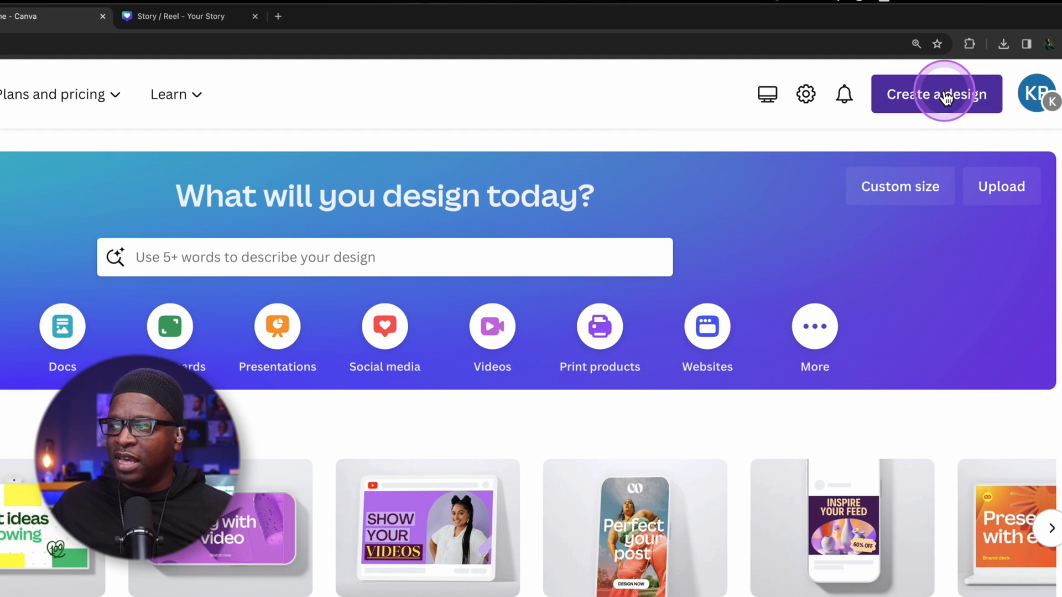
- Create a new Instagram Story (1080 × 1920 px) design in Canva and review its three pages
left_click(937, 95)
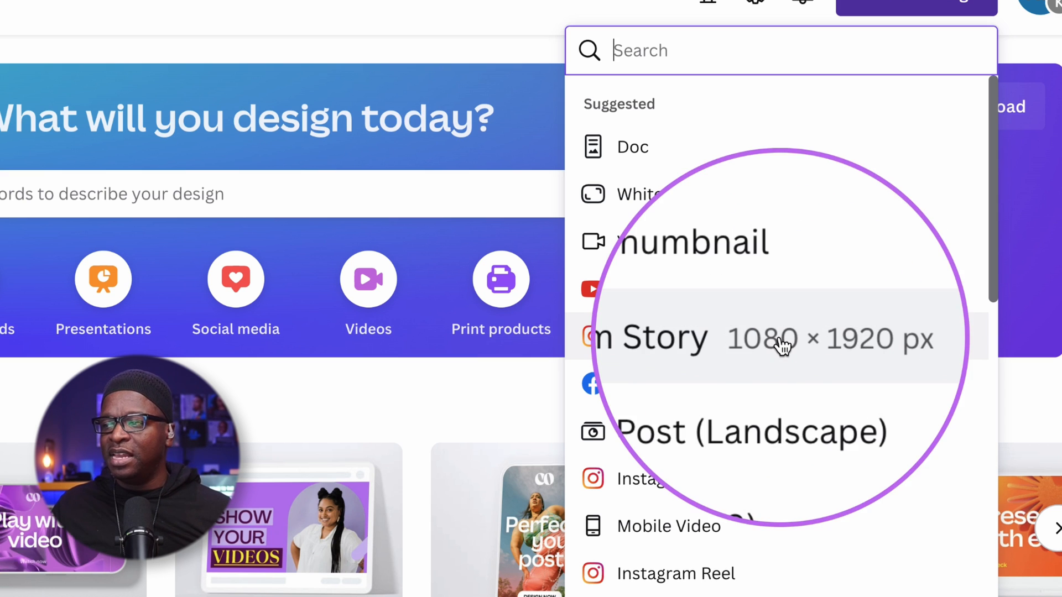
left_click(747, 69)
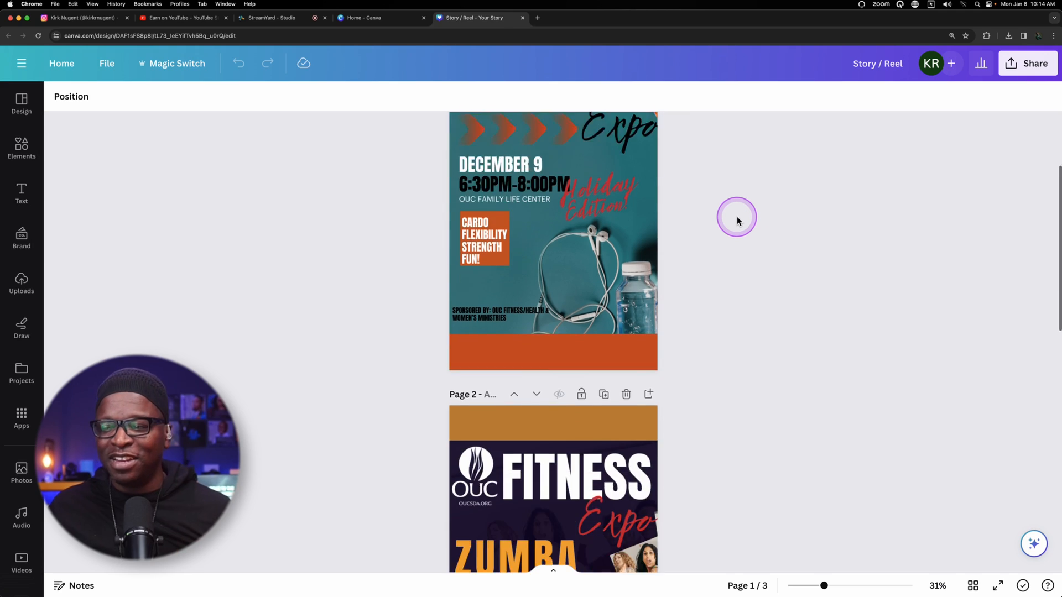
scroll("down", 3)
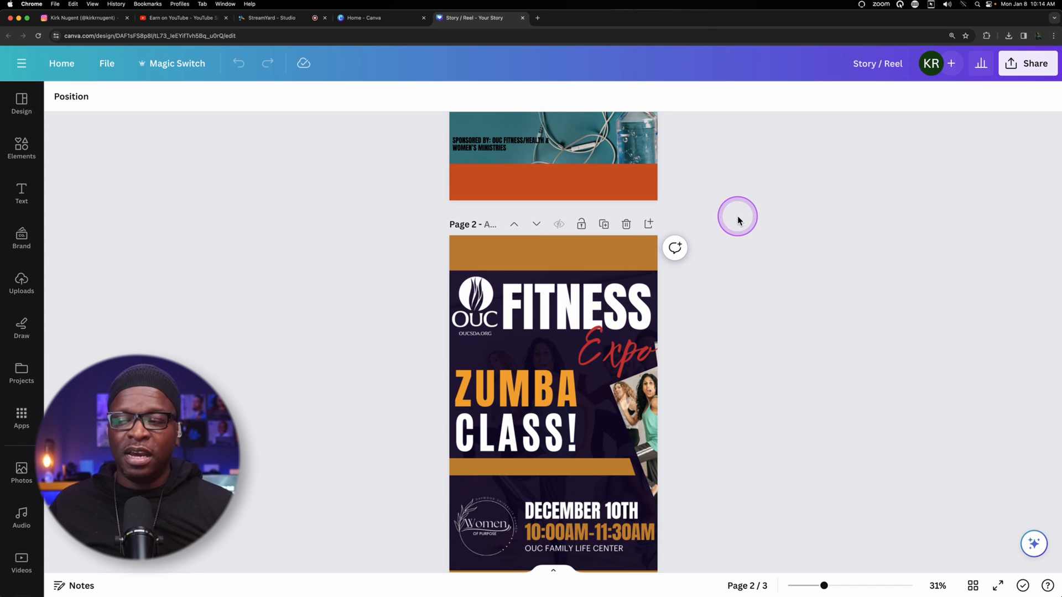
scroll("down", 3)
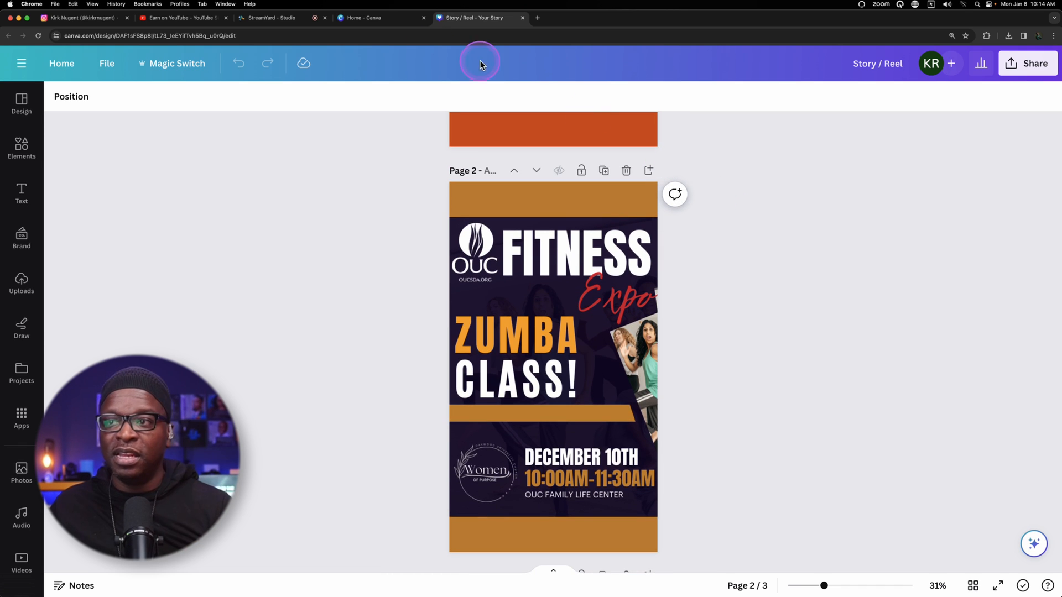
left_click(271, 18)
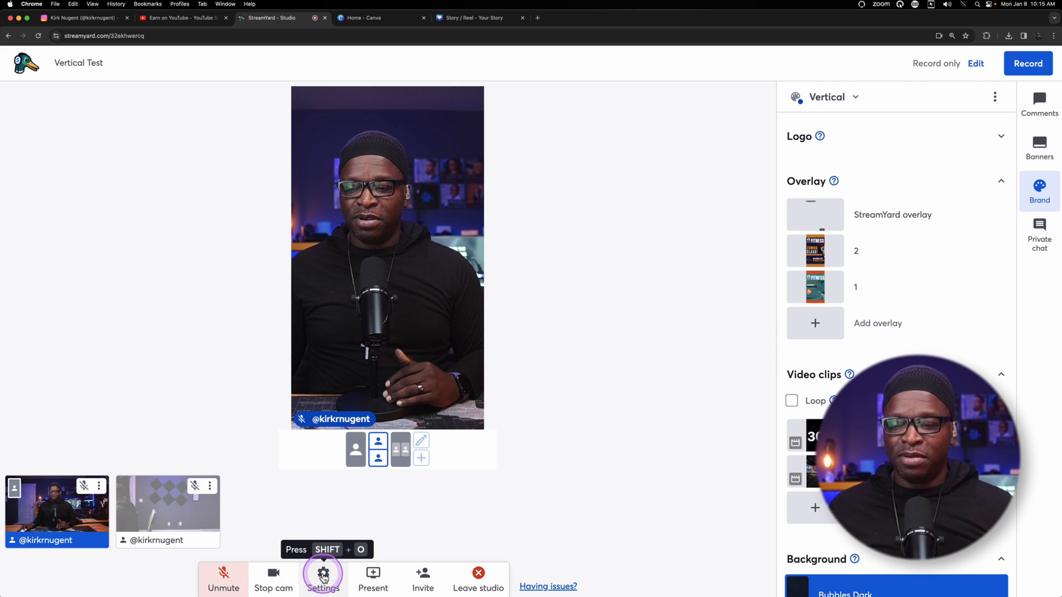
left_click(322, 574)
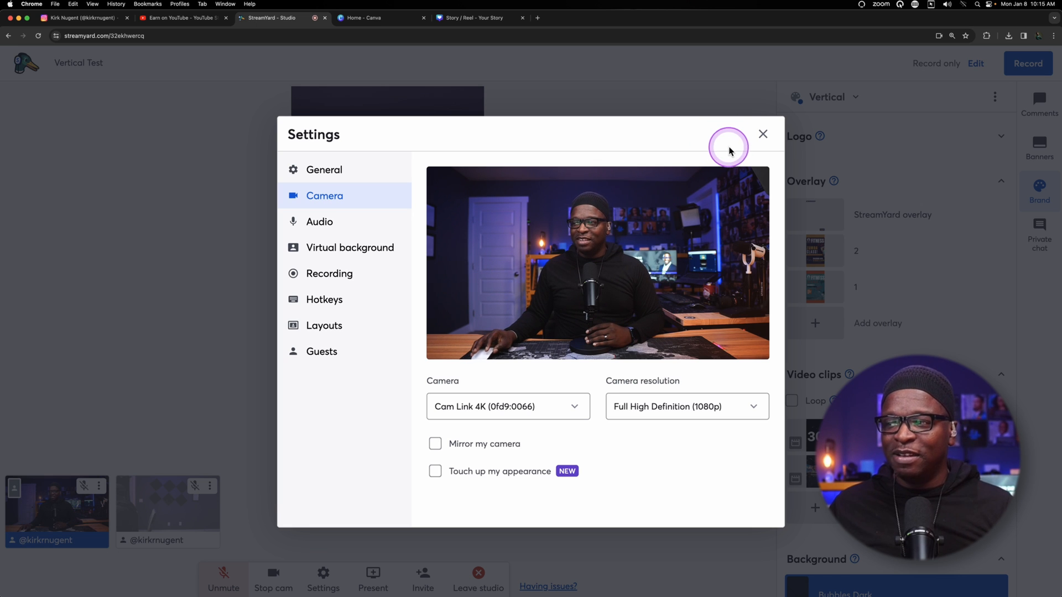
left_click(763, 134)
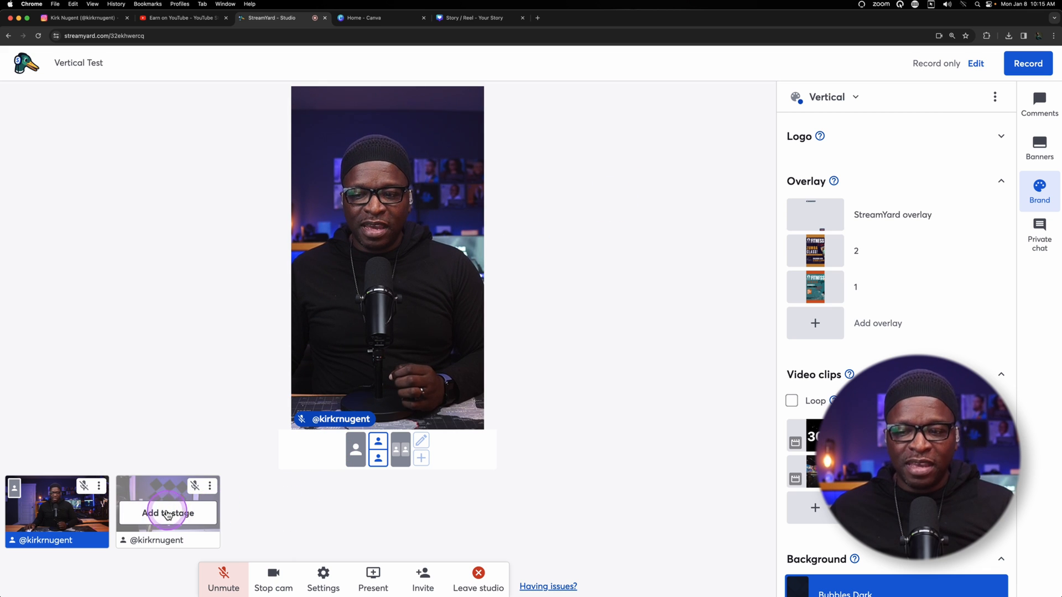
- Add the second participant to the stage beneath the host camera
left_click(167, 512)
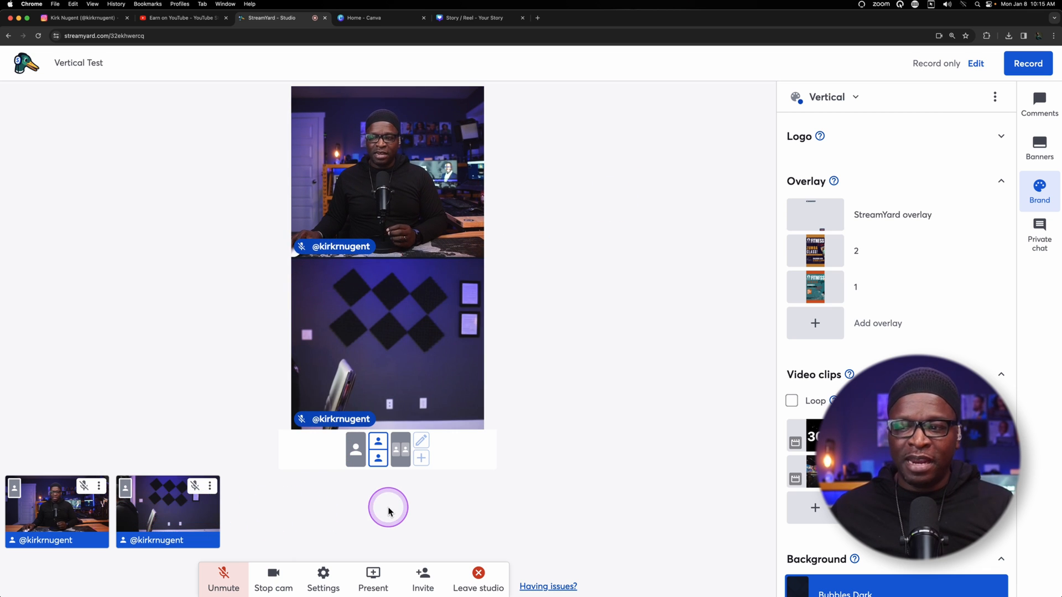
mouse_move(382, 370)
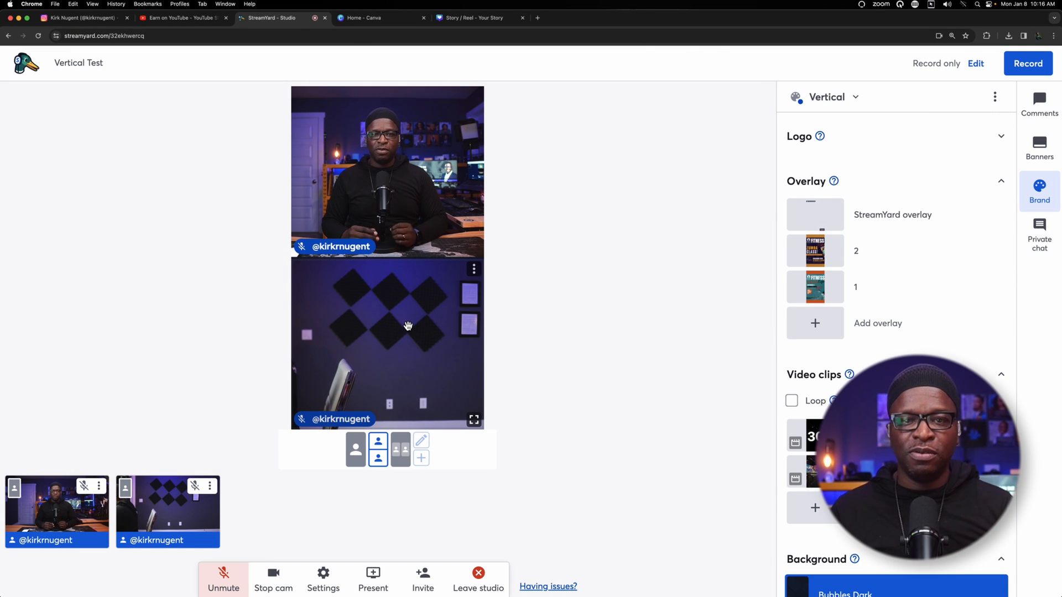
- Switch the stage to the side-by-side layout for both participants
left_click(399, 448)
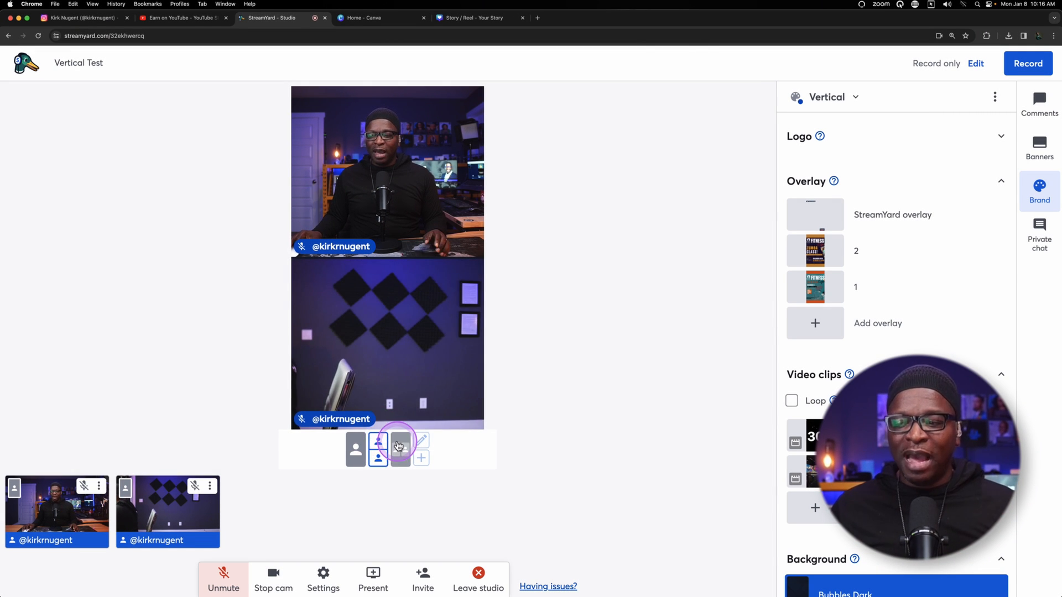
left_click(399, 446)
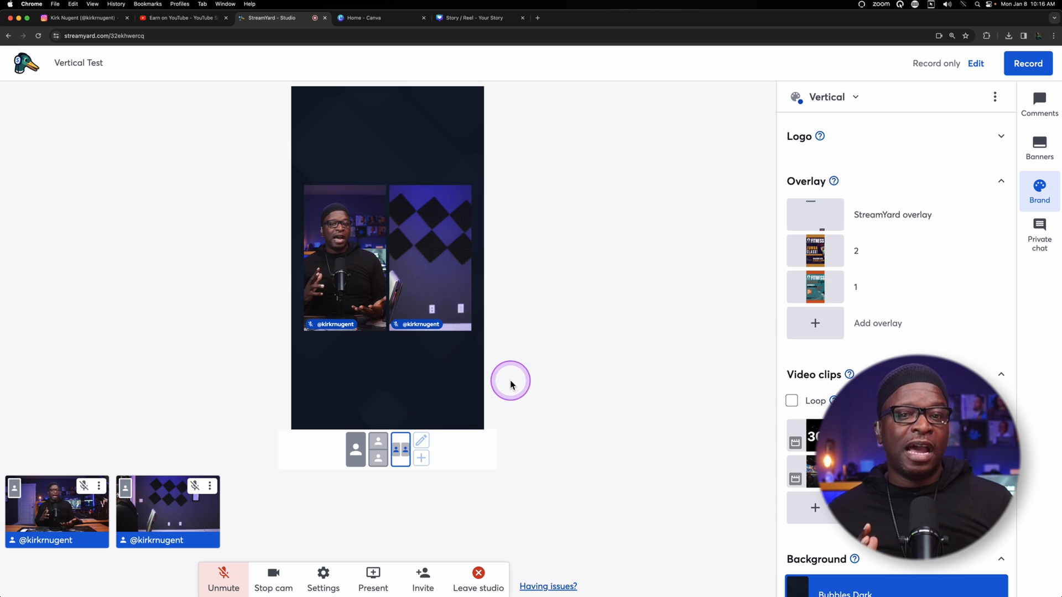
mouse_move(418, 263)
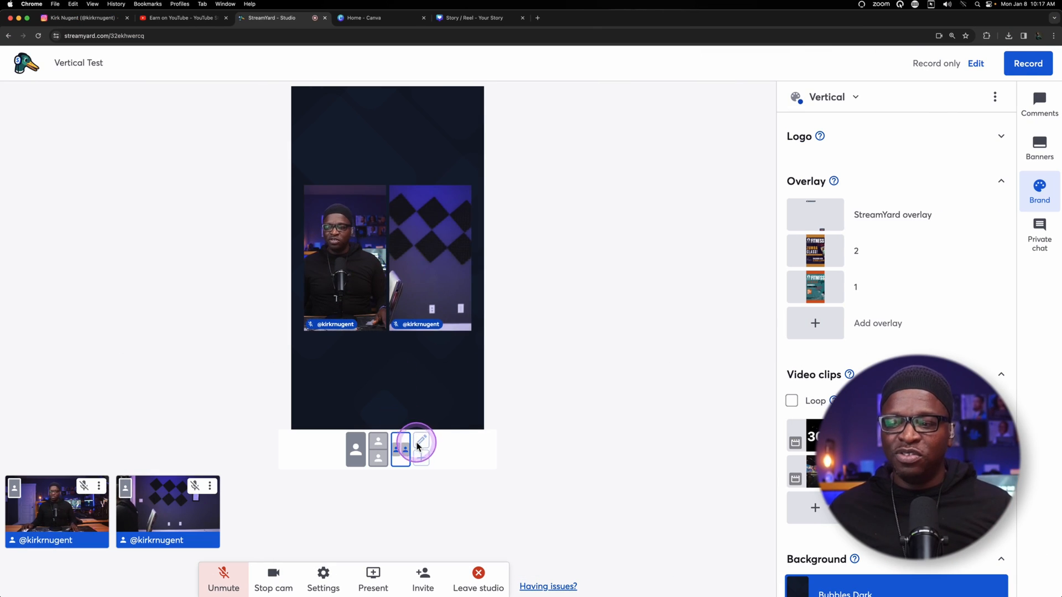
mouse_move(420, 448)
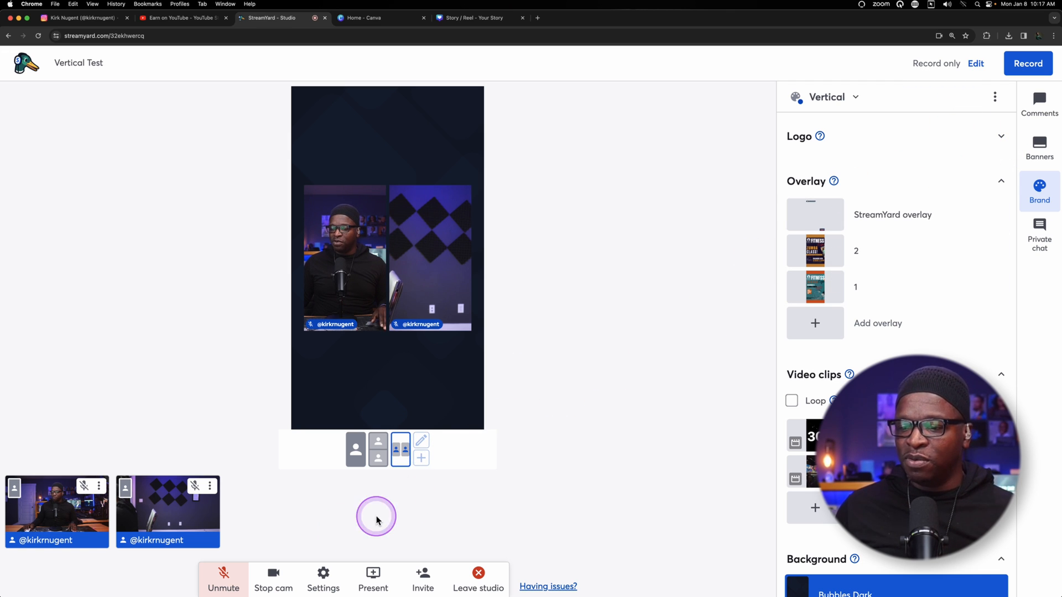
left_click(322, 579)
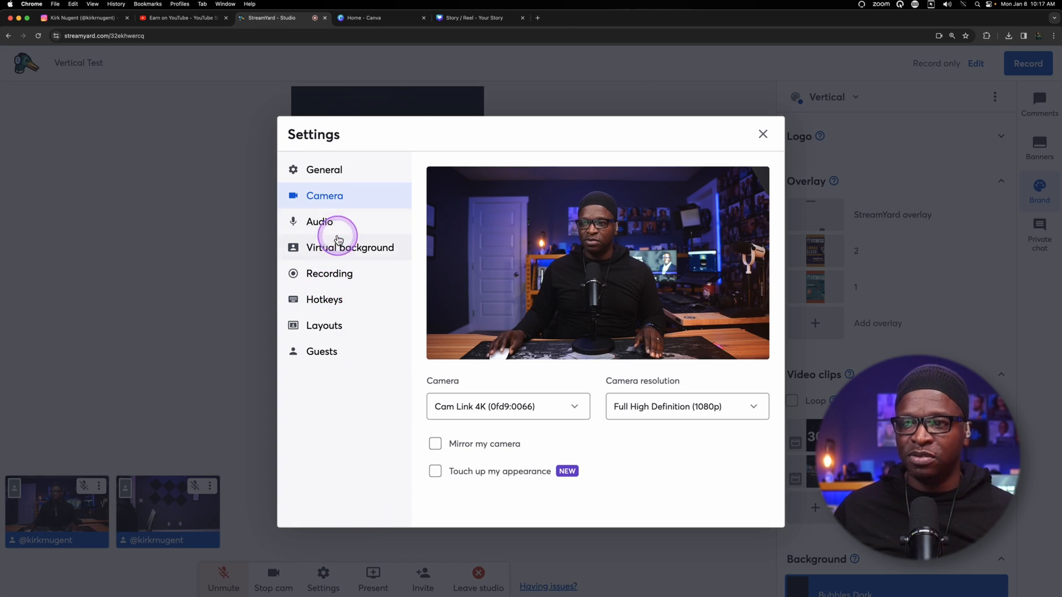
left_click(330, 273)
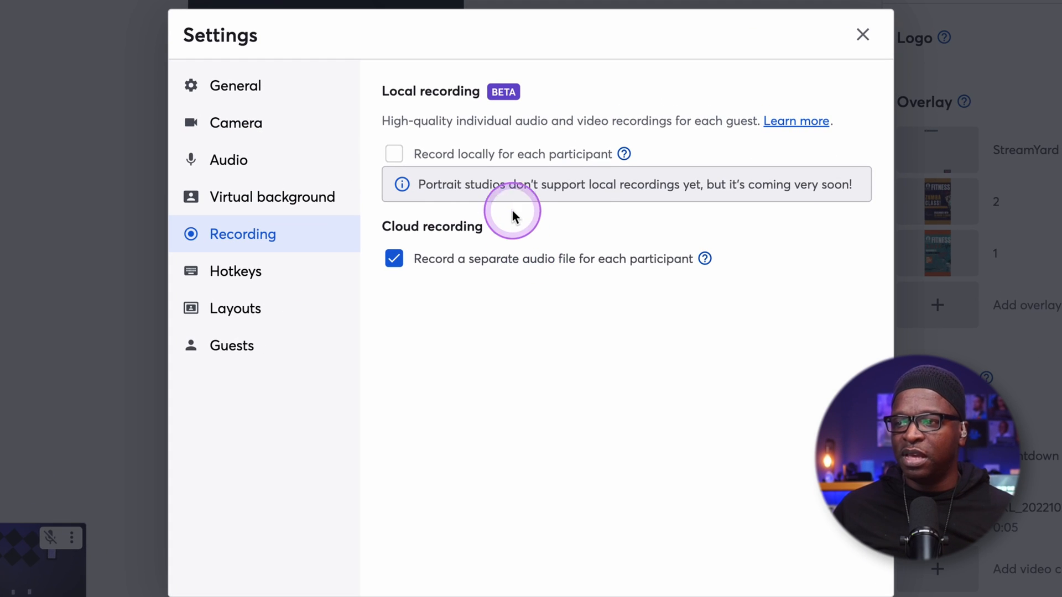
mouse_move(586, 191)
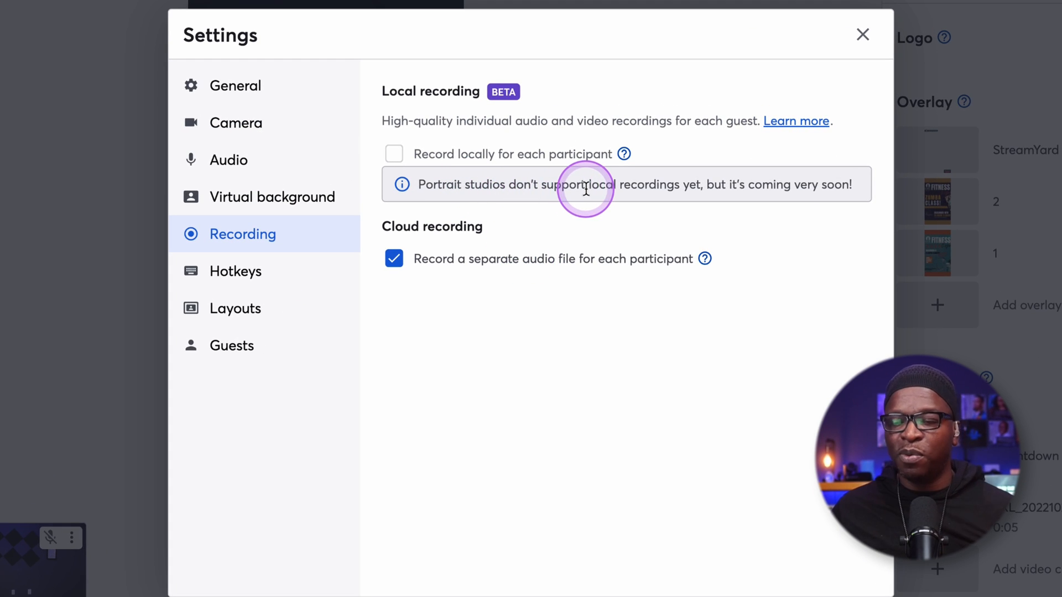
mouse_move(785, 202)
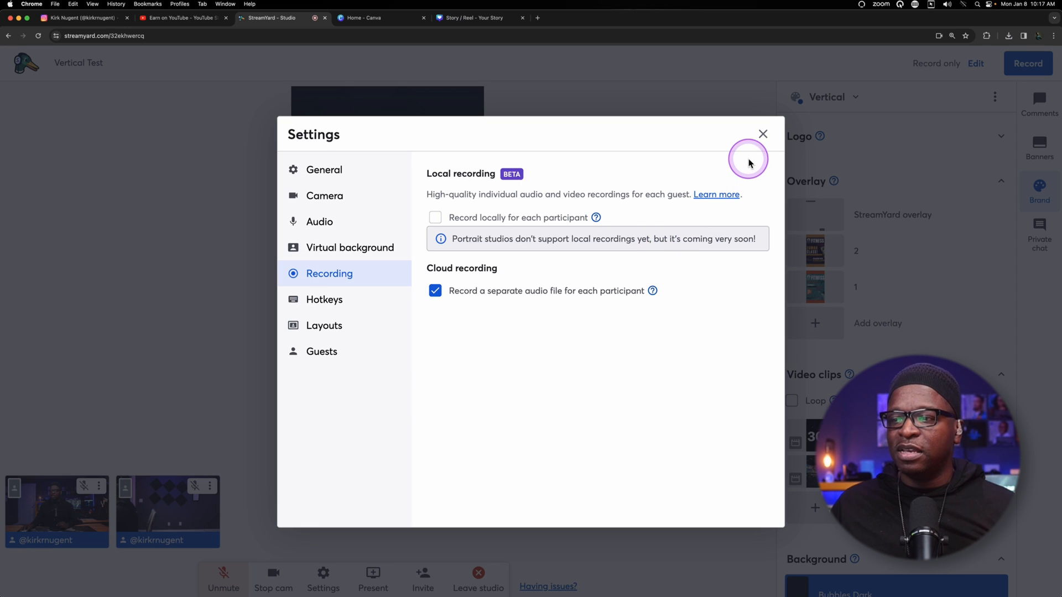
left_click(762, 134)
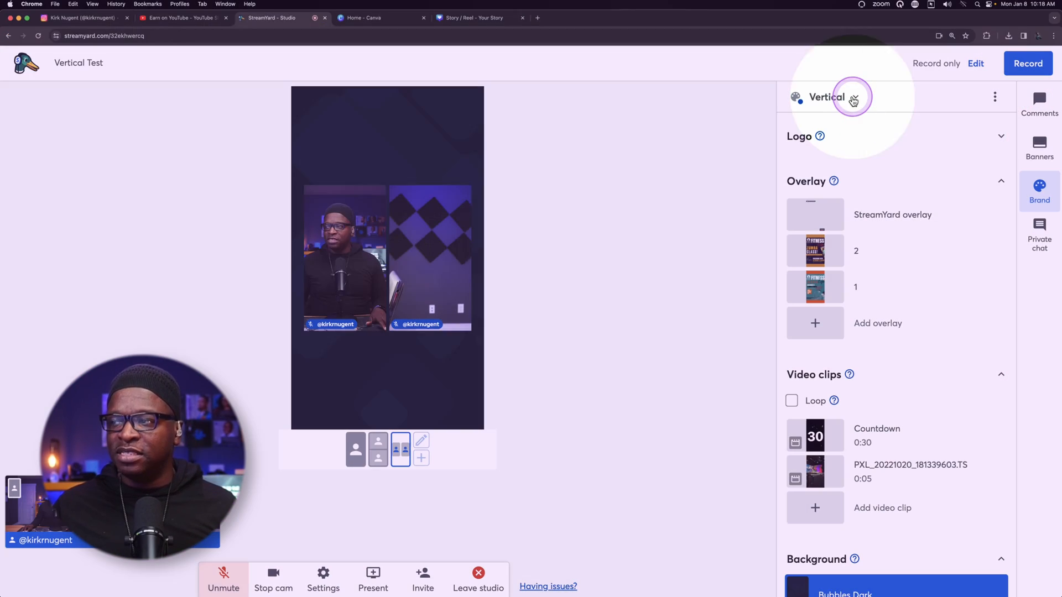
- Play and remove the PXL phone clip and the Countdown clip on stage, then return to General settings
left_click(828, 97)
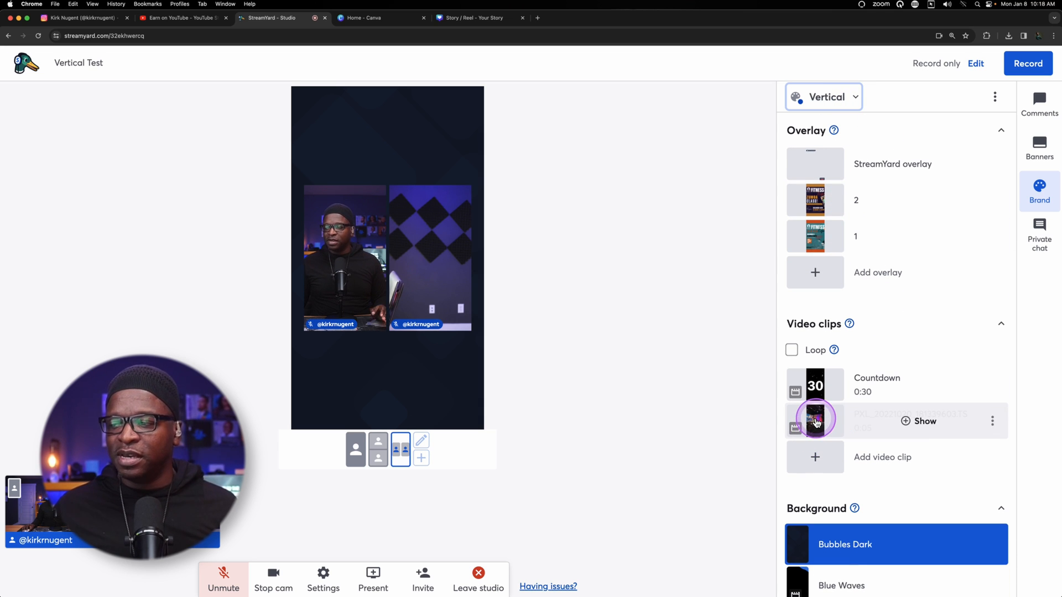
left_click(918, 421)
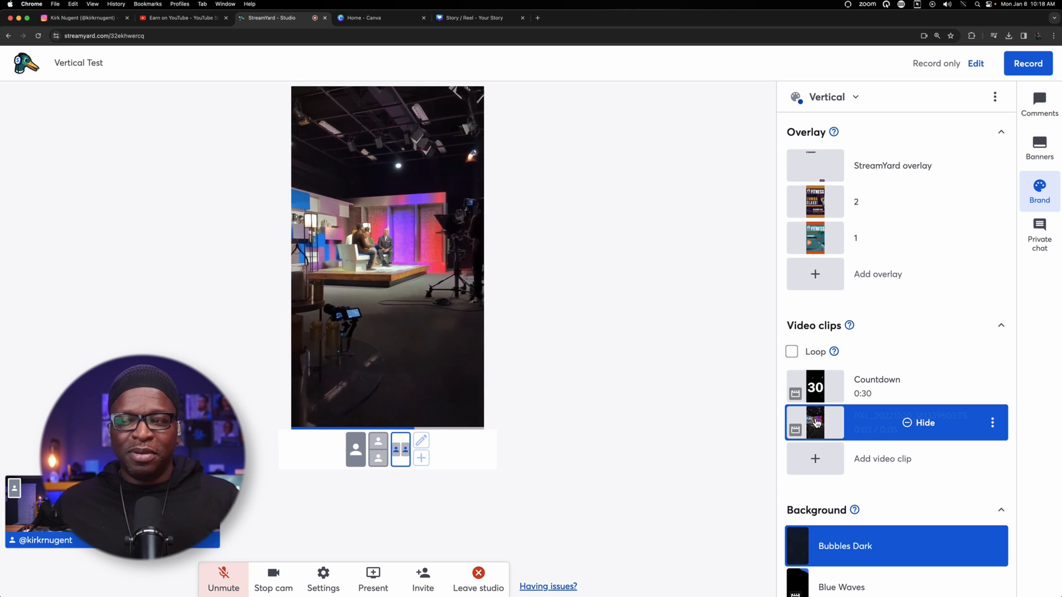
left_click(918, 422)
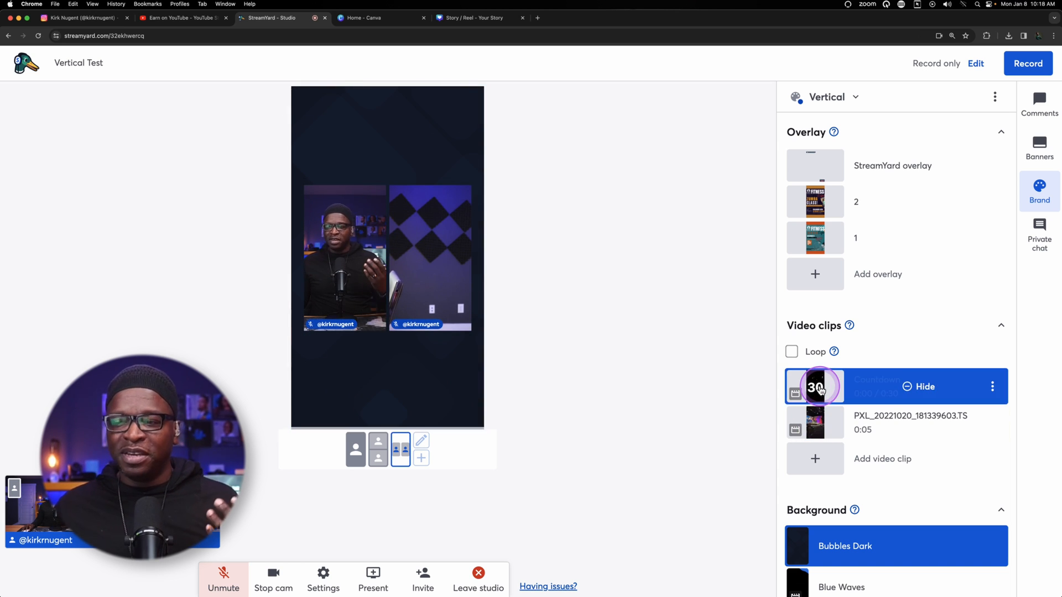
left_click(816, 386)
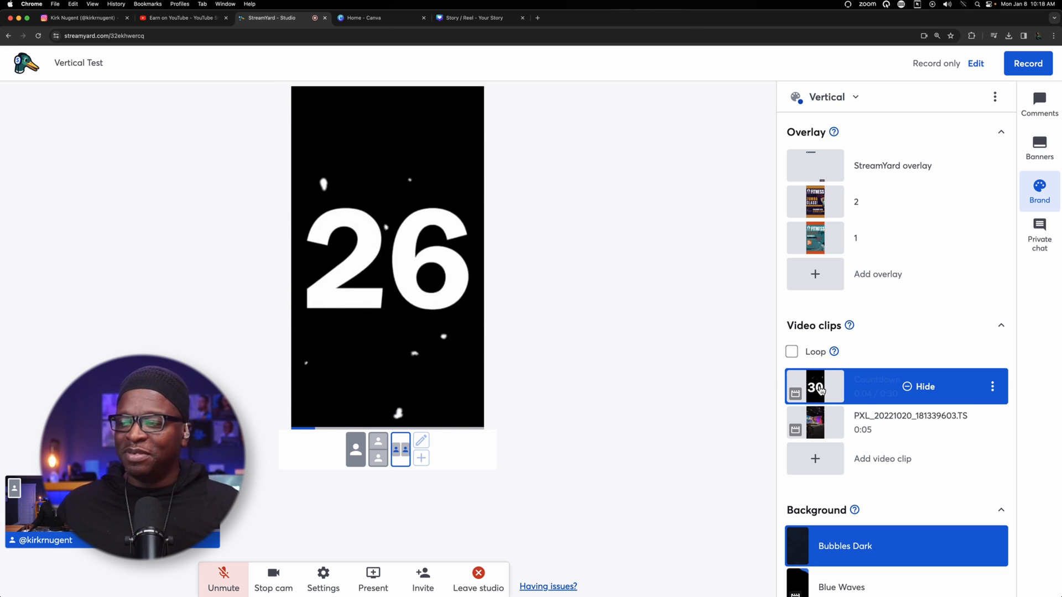
left_click(918, 387)
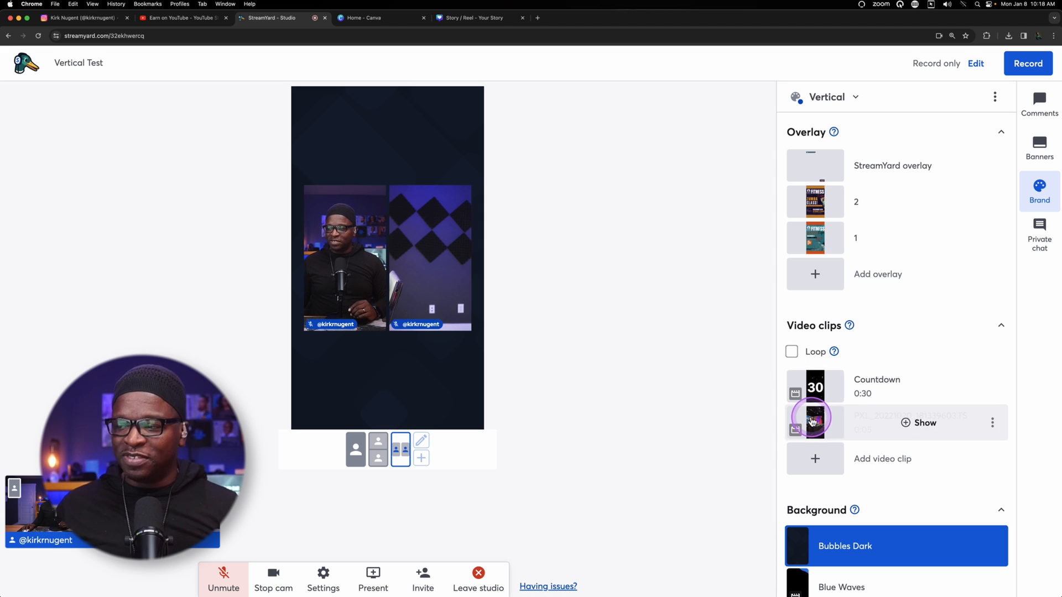
left_click(920, 422)
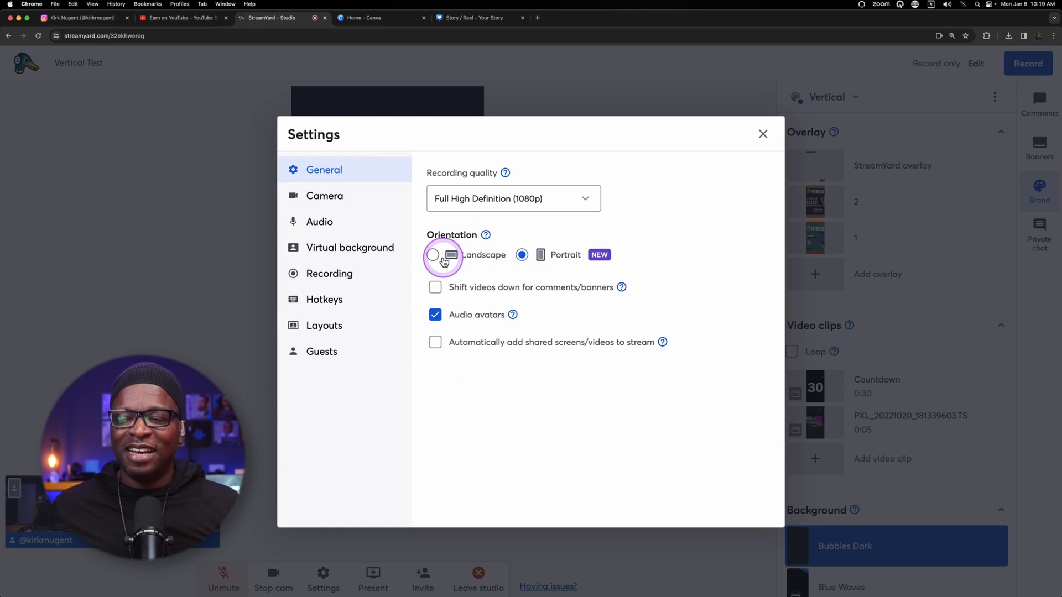
- Close the Settings dialog, keeping Portrait orientation
left_click(762, 133)
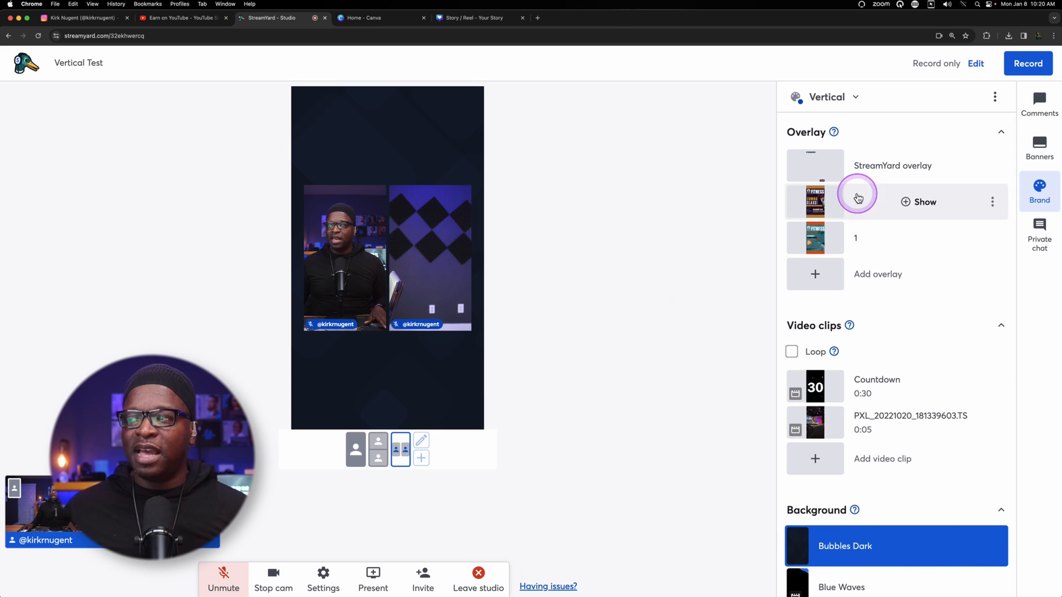
- Reopen the saved brands list showing Vertical alongside PreachDat, Default and BOL
left_click(827, 98)
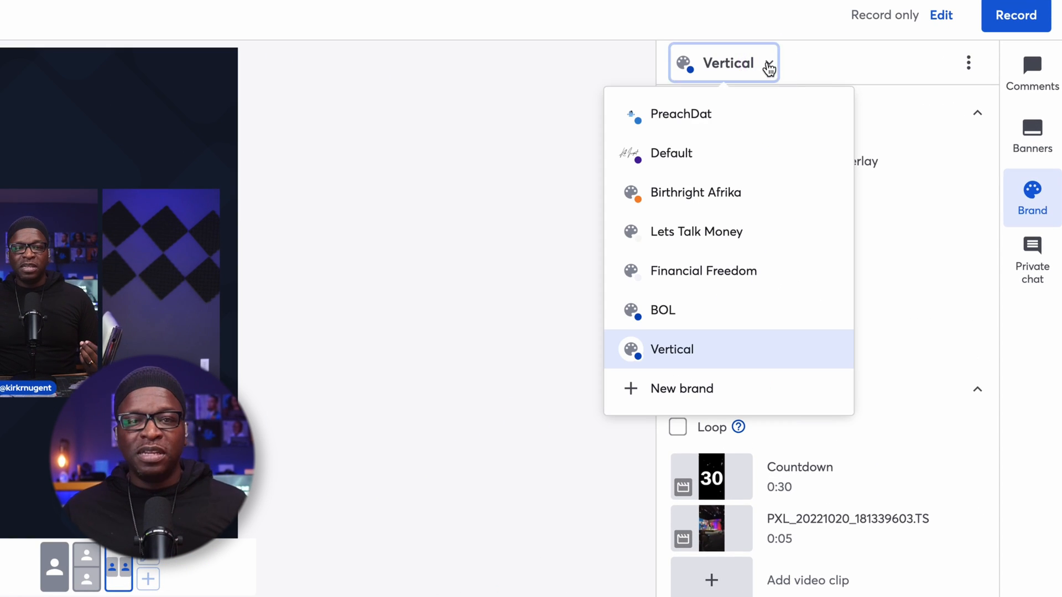
left_click(671, 349)
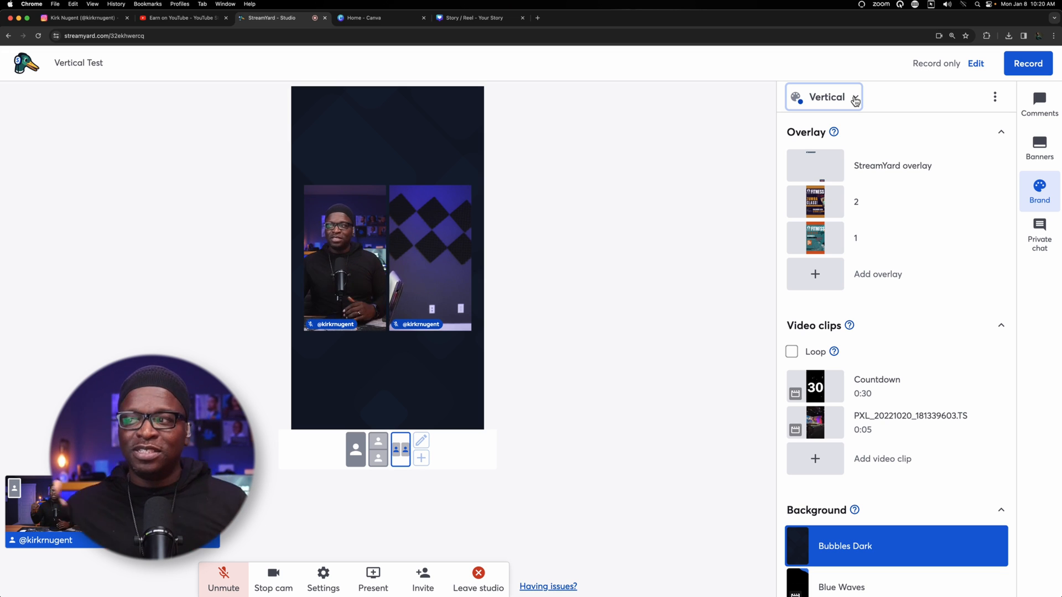
left_click(824, 97)
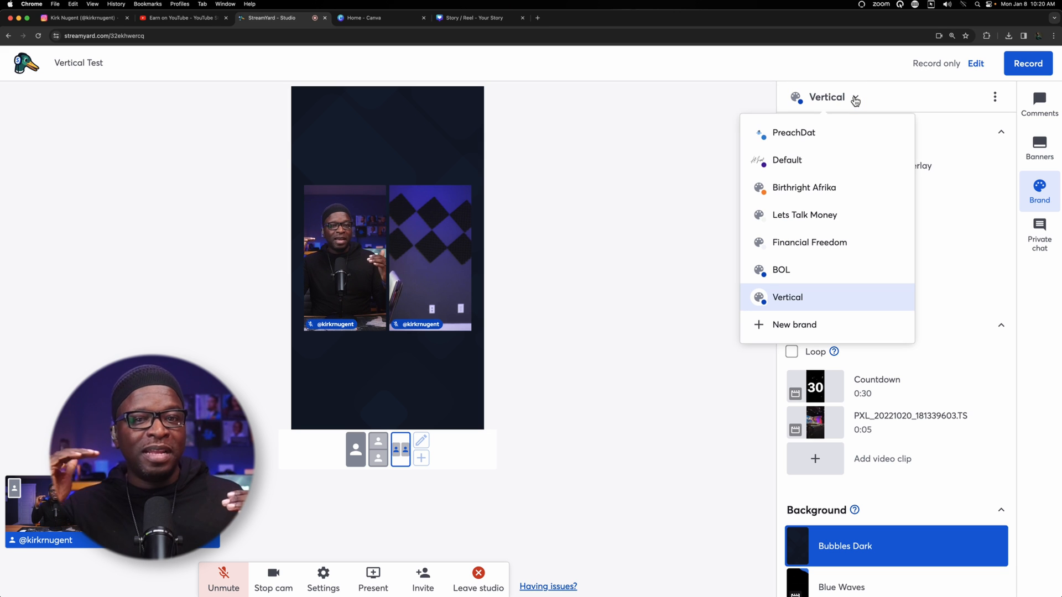